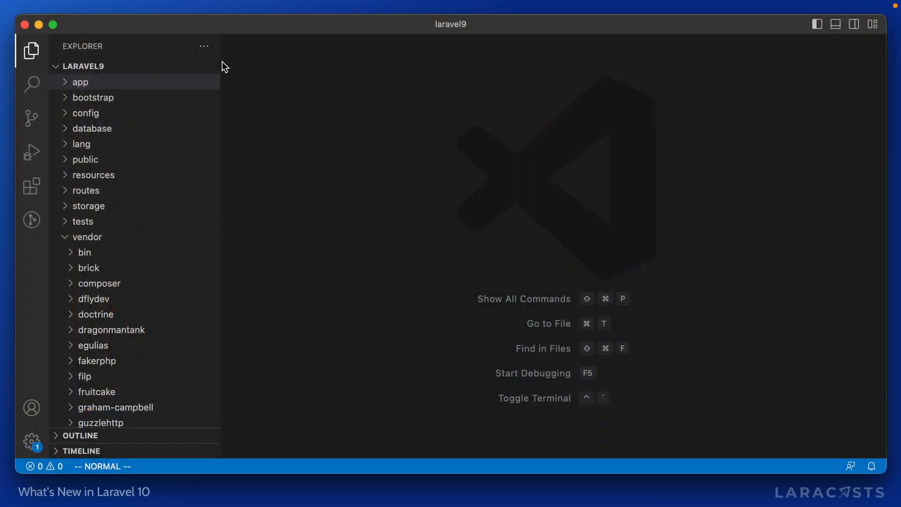
{"action": "mouse_move", "coordinate": [281, 120]}
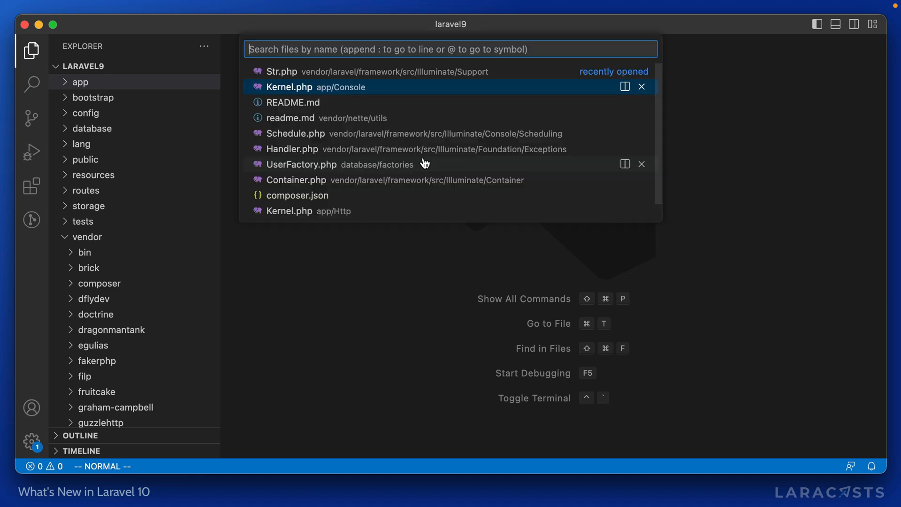
{"action": "left_click", "coordinate": [282, 71]}
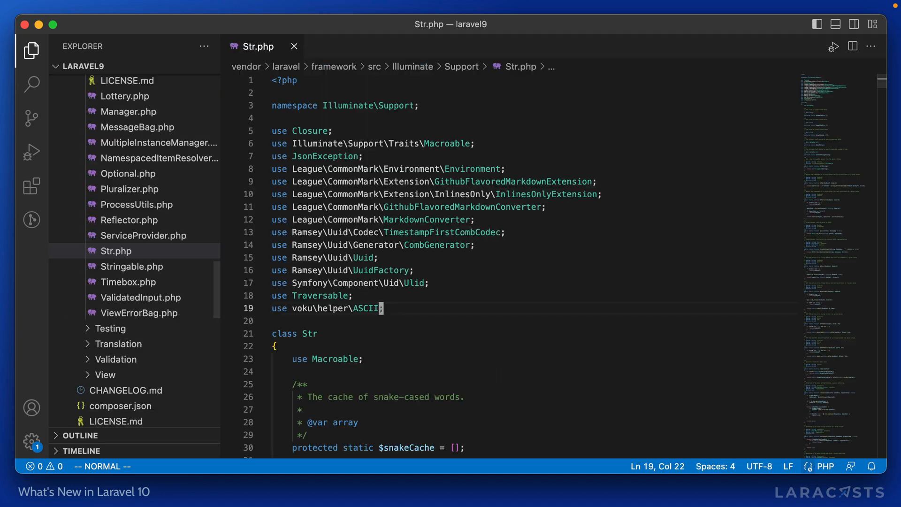
{"action": "left_click", "coordinate": [552, 245]}
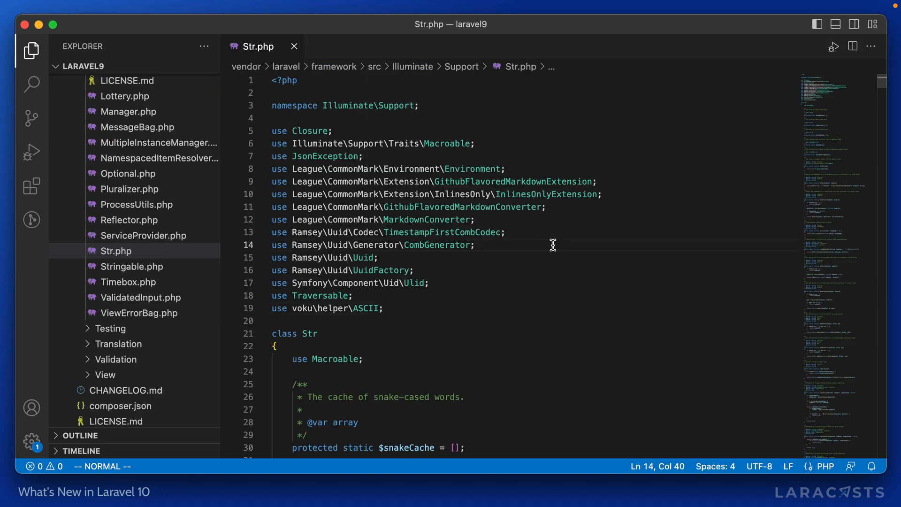
{"action": "type", "text": "@password"}
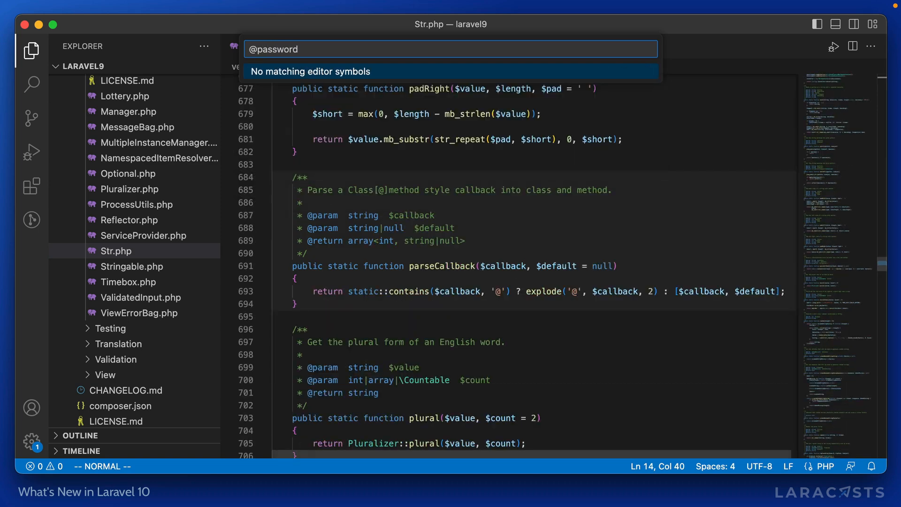
{"action": "key", "text": "Escape"}
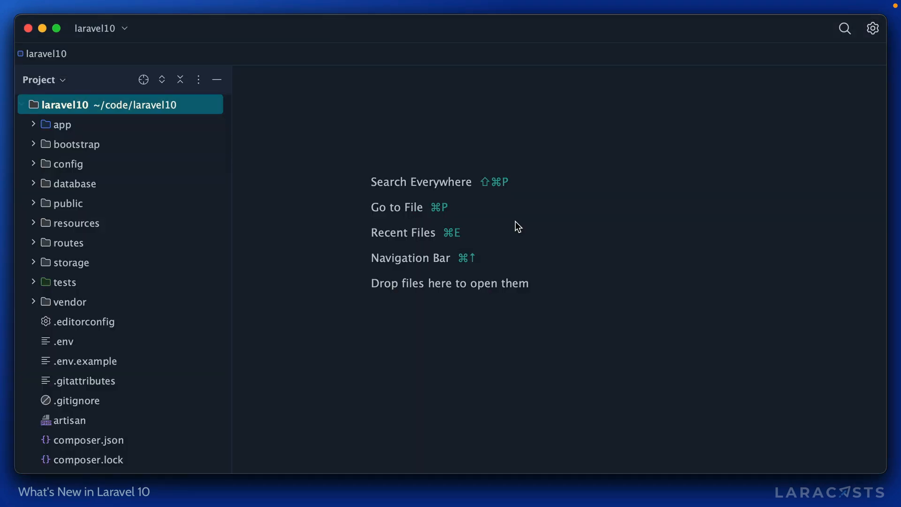
Open laravel10's Illuminate/Support/Str.php in PhpStorm via 'l/Str' to view password()
{"action": "type", "text": "l/Str"}
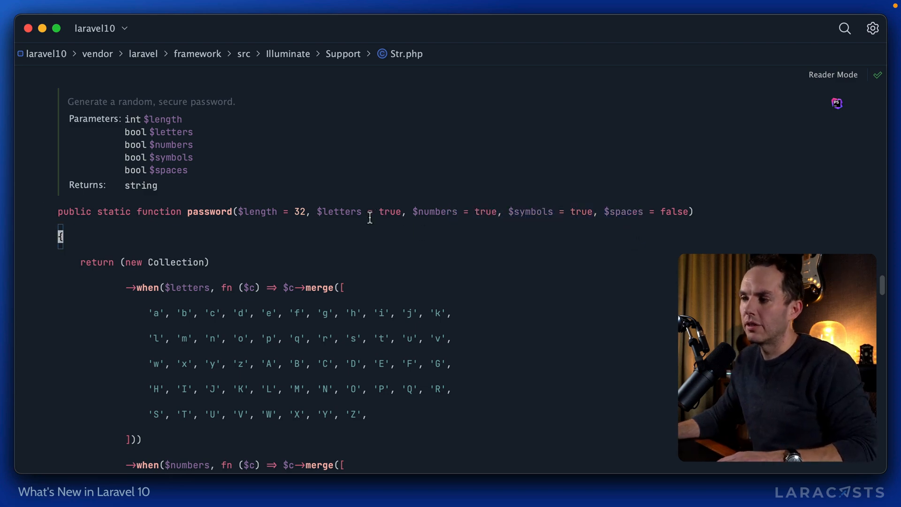
{"action": "mouse_move", "coordinate": [578, 254]}
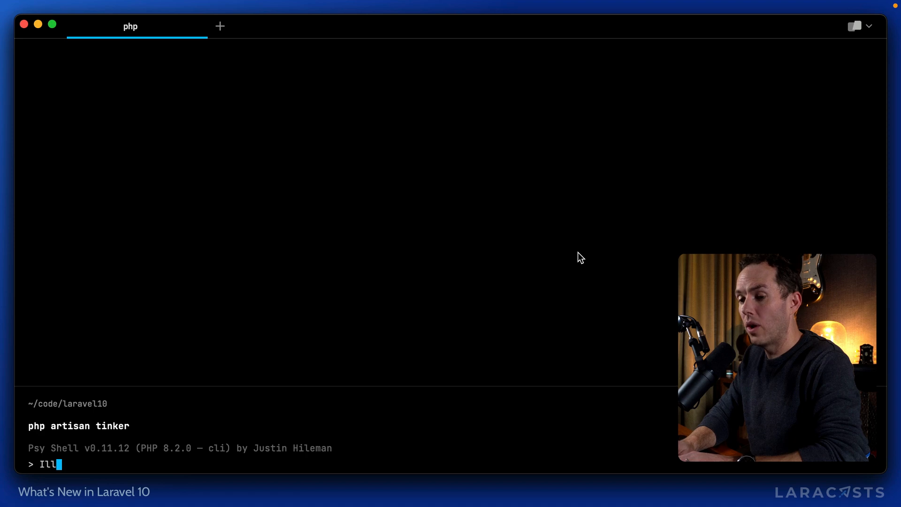
Generate a default password in Tinker with Illuminate\Support\Str::password()
{"action": "type", "text": "uminate\\"}
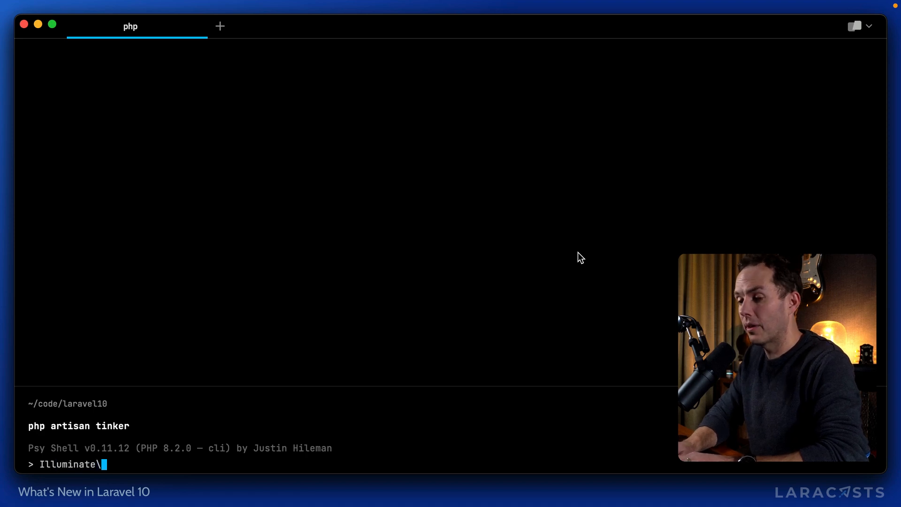
{"action": "type", "text": "Support\\Str::"}
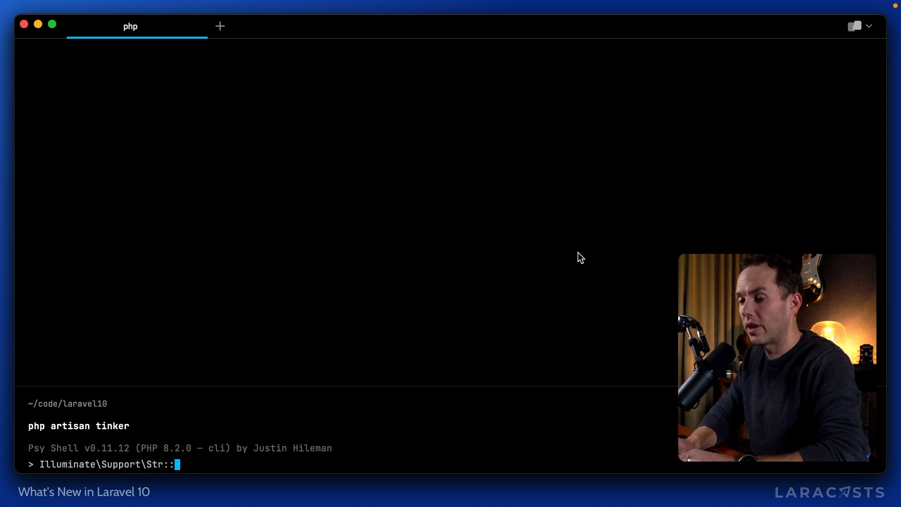
{"action": "key", "text": "Return"}
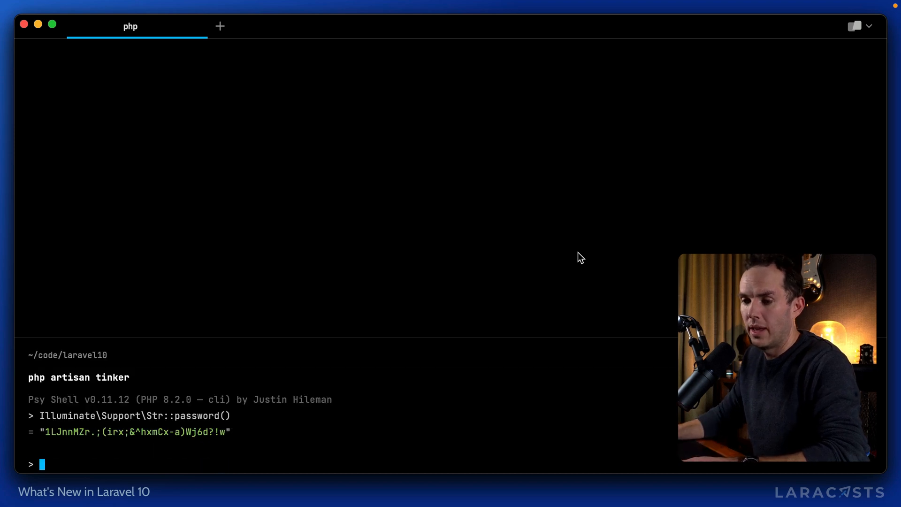
{"action": "mouse_move", "coordinate": [307, 435]}
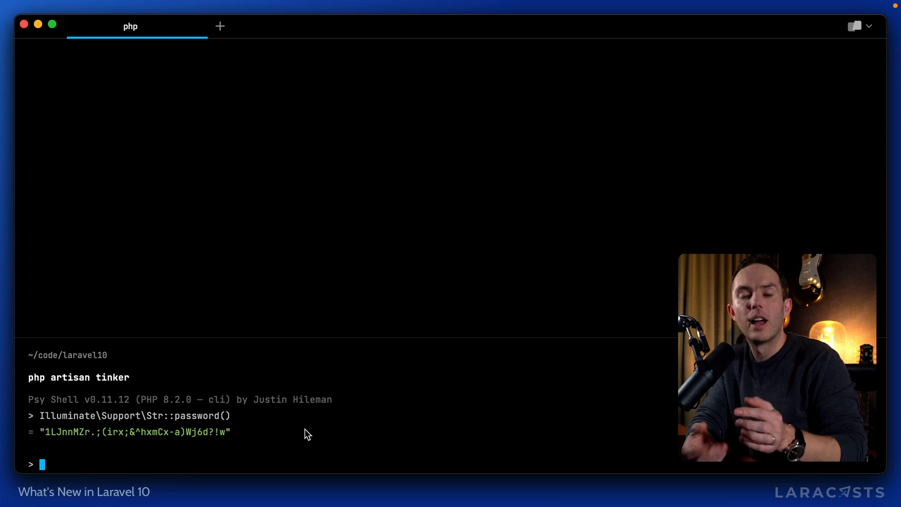
Generate a 15-character password with str()->password(15)
{"action": "type", "text": "str()->password("}
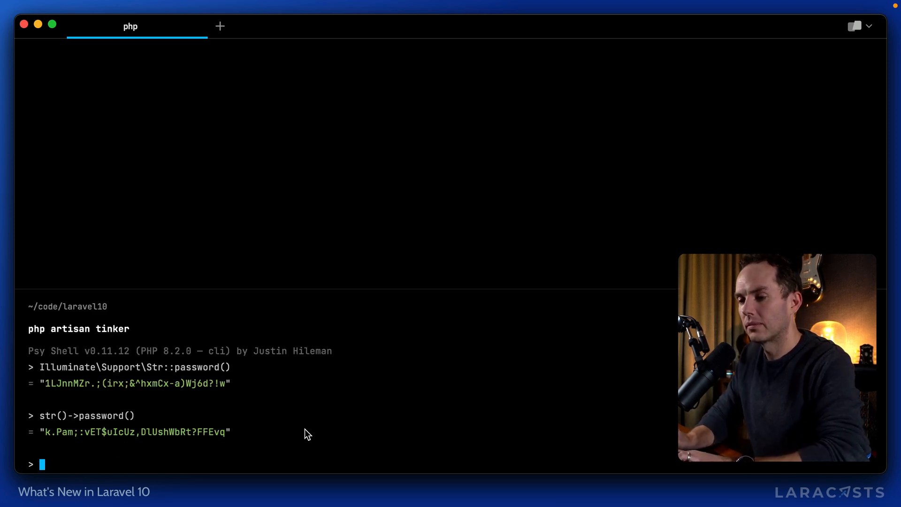
{"action": "type", "text": "str()->password()"}
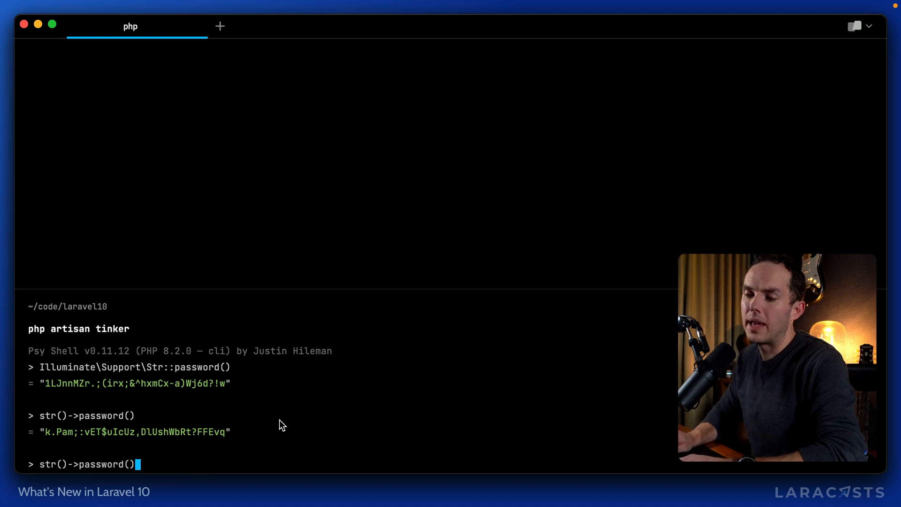
{"action": "type", "text": "15"}
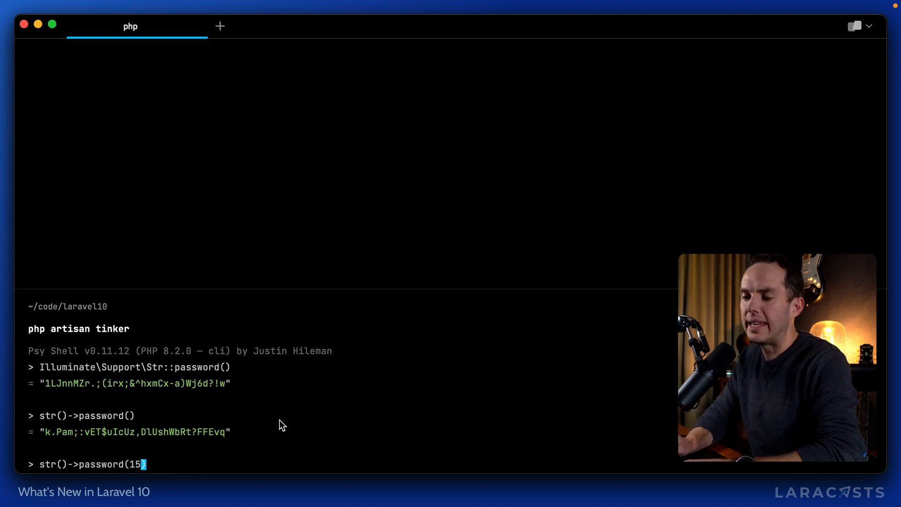
{"action": "key", "text": "Return"}
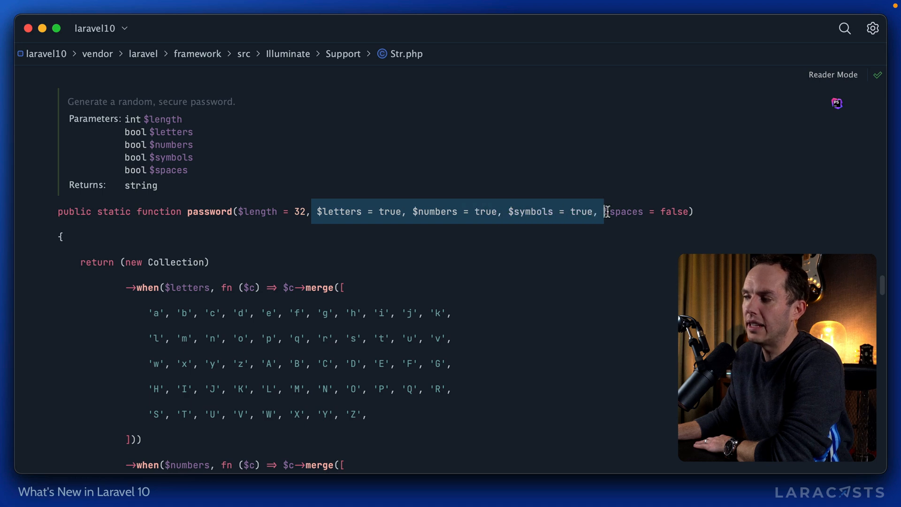
{"action": "mouse_move", "coordinate": [435, 215]}
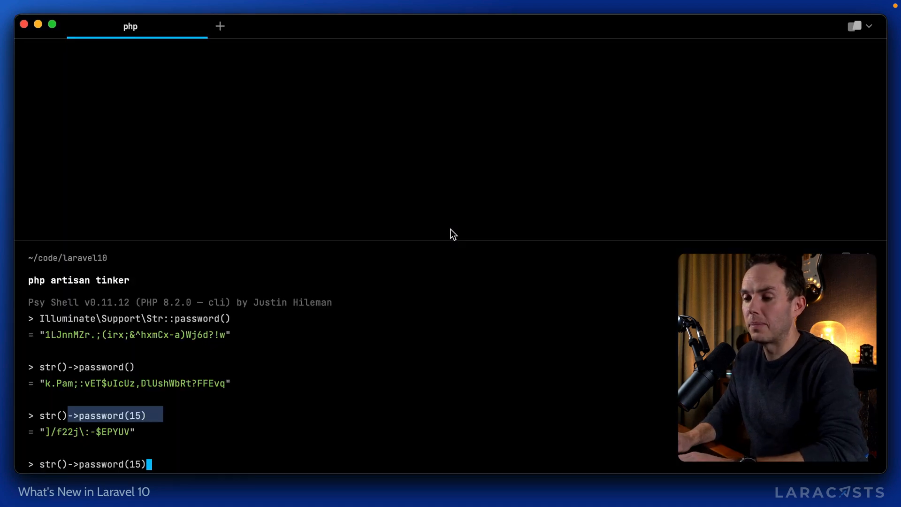
Run str()->password(15, numbers: false) repeatedly to get digit-free 15-character passwords
{"action": "type", "text": ", number"}
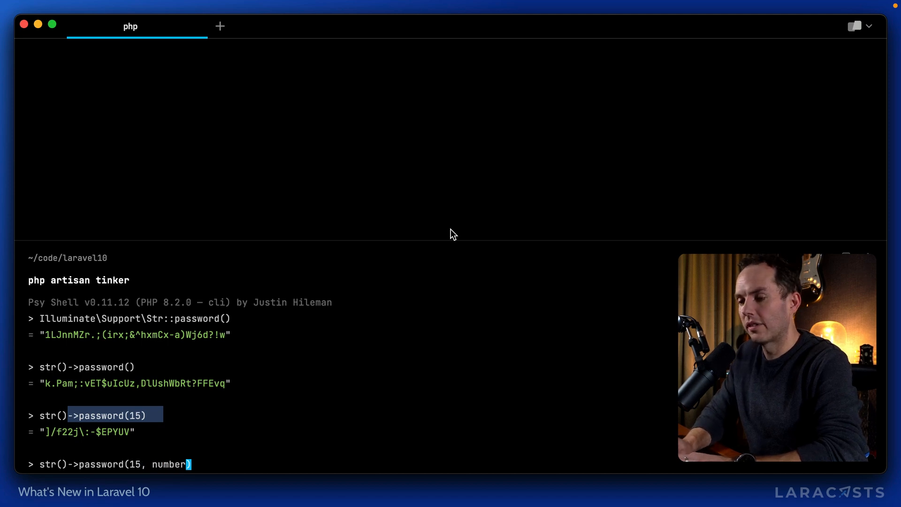
{"action": "type", "text": "s: false"}
{"action": "key", "text": "Return"}
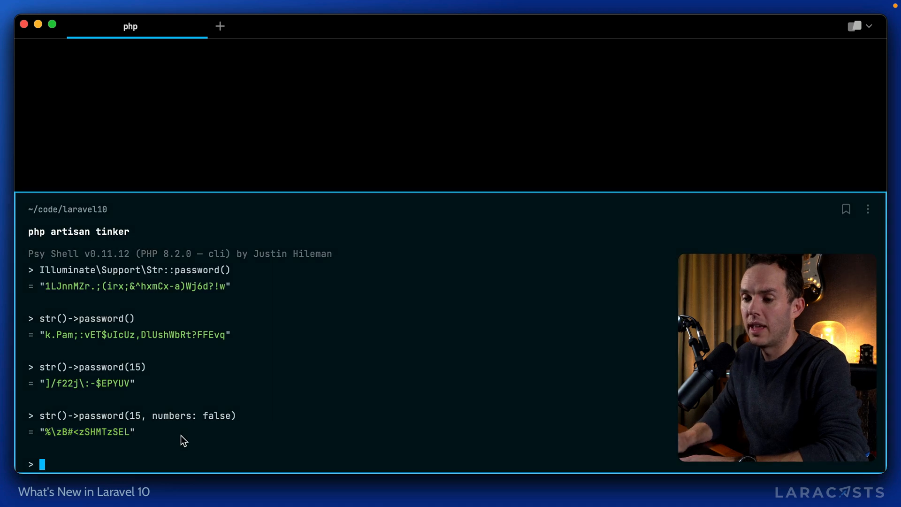
{"action": "mouse_move", "coordinate": [170, 461]}
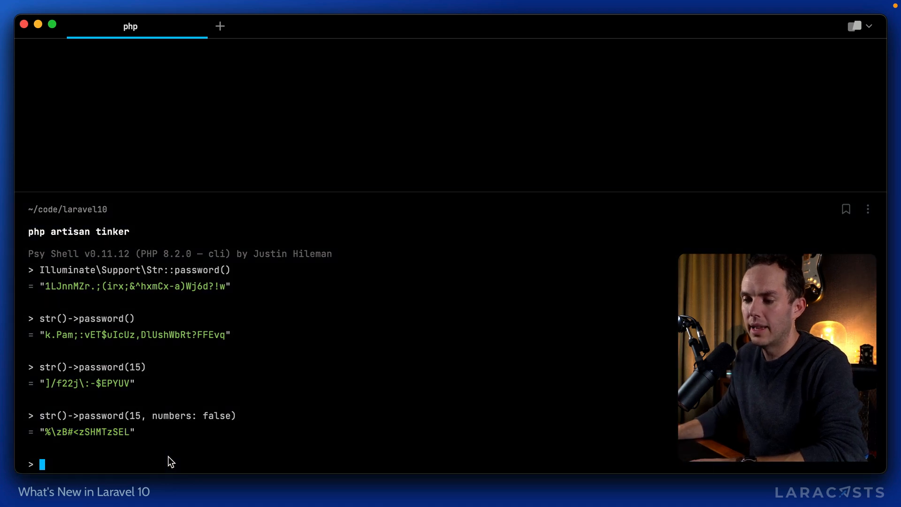
{"action": "key", "text": "Return"}
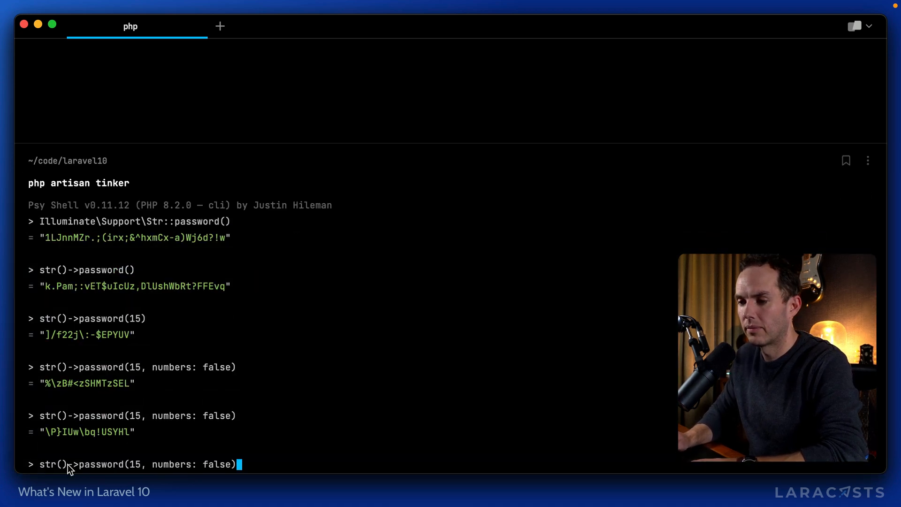
{"action": "key", "text": "Return"}
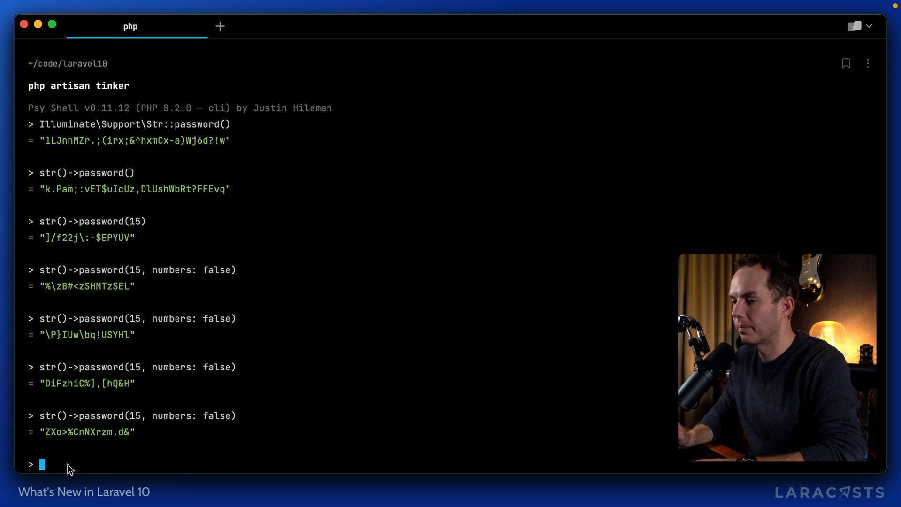